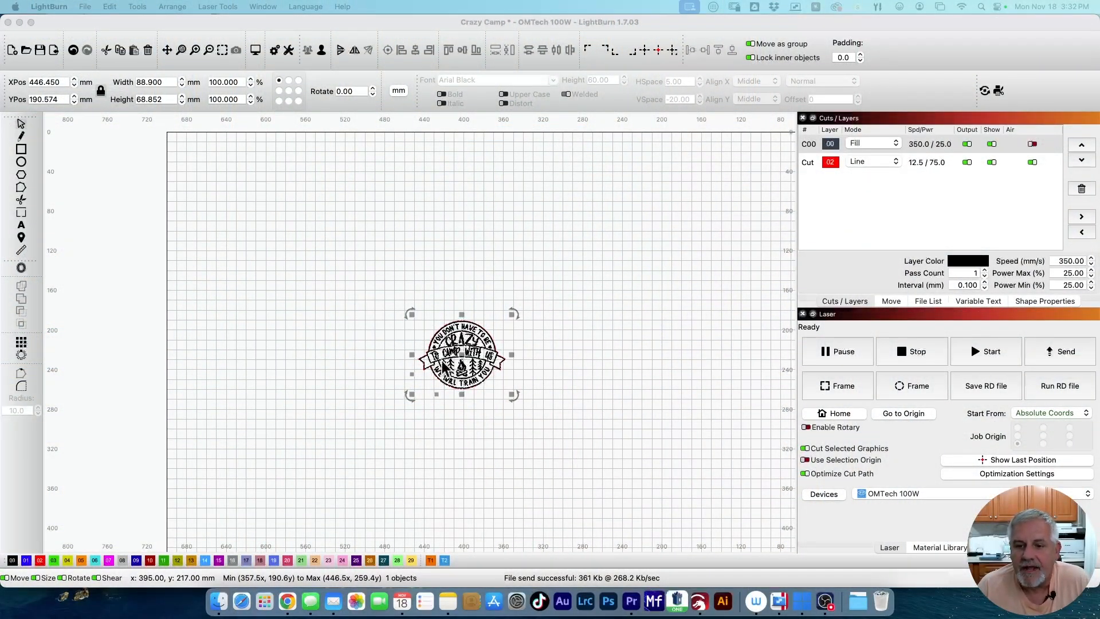
{"action": "mouse_move", "coordinate": [586, 376]}
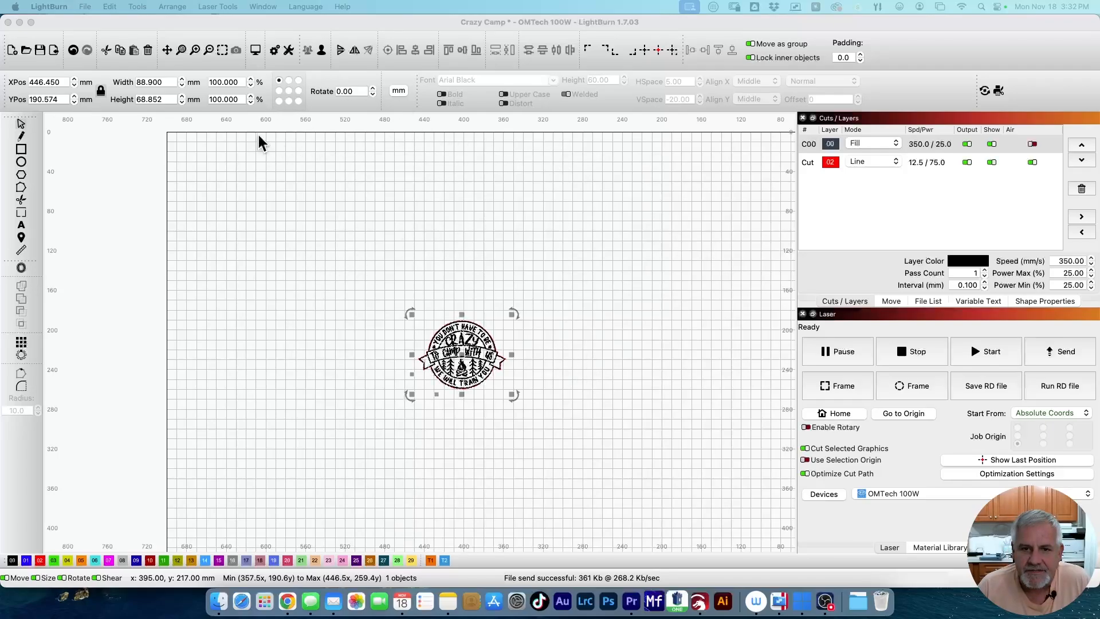
{"action": "mouse_move", "coordinate": [497, 137]}
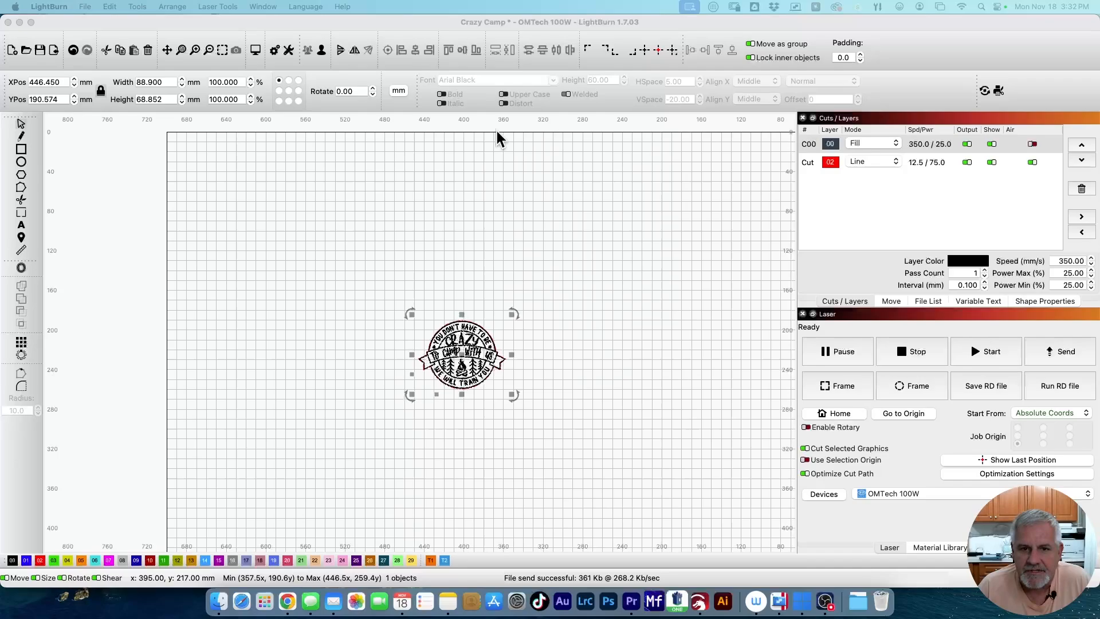
{"action": "mouse_move", "coordinate": [215, 143]}
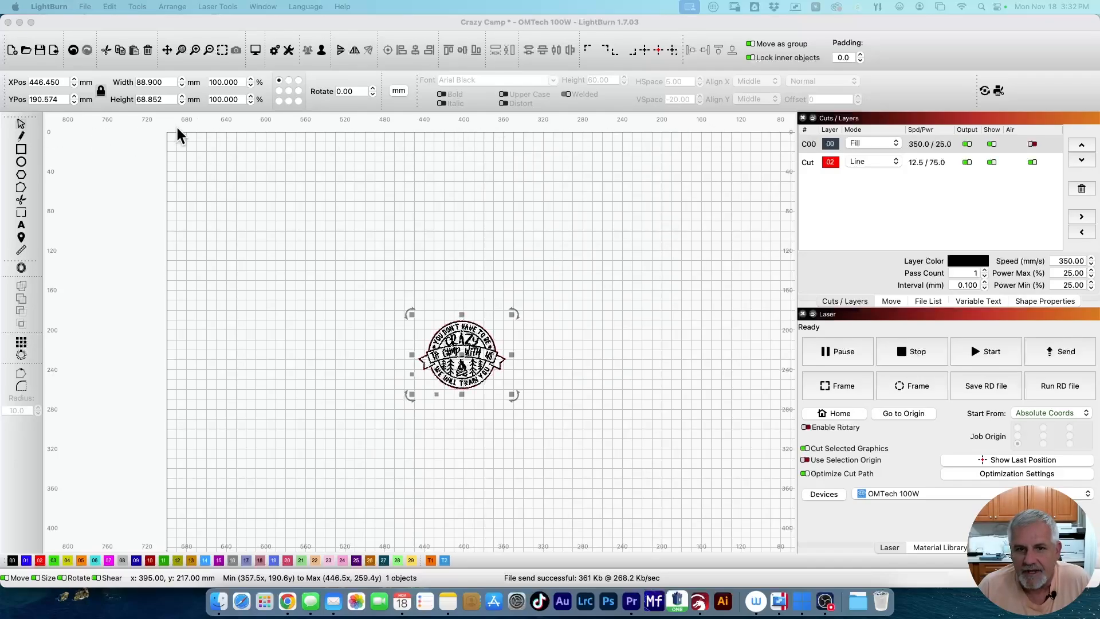
{"action": "mouse_move", "coordinate": [264, 163]}
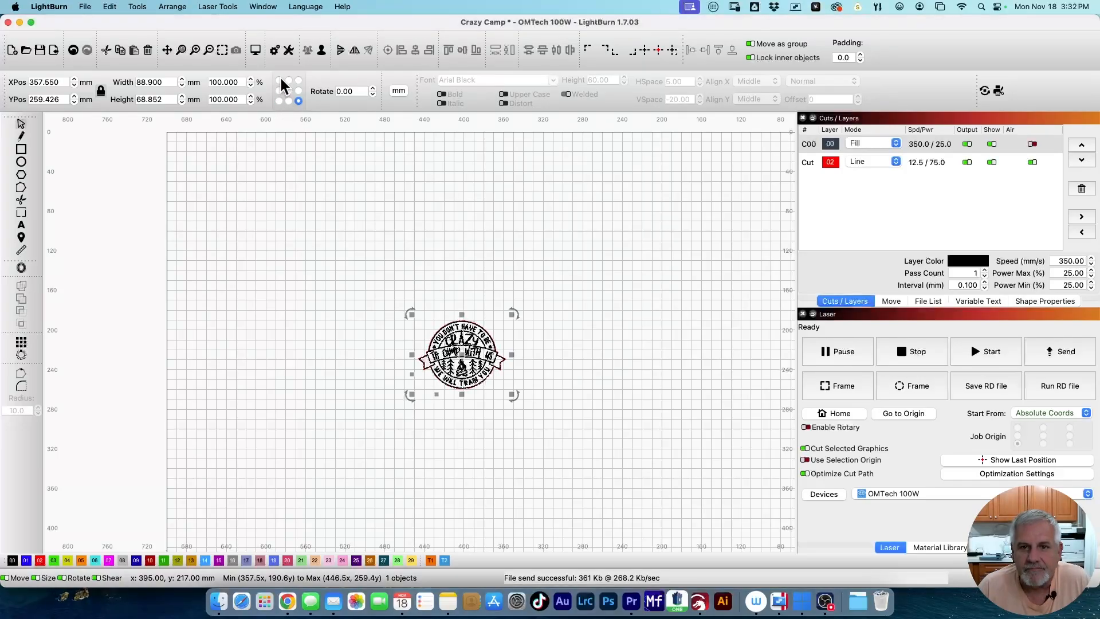
- Reference the badge from its corner and enter its X/Y position to sit against the top-left of the bed
{"action": "left_click", "coordinate": [279, 80]}
{"action": "type", "text": "650.000"}
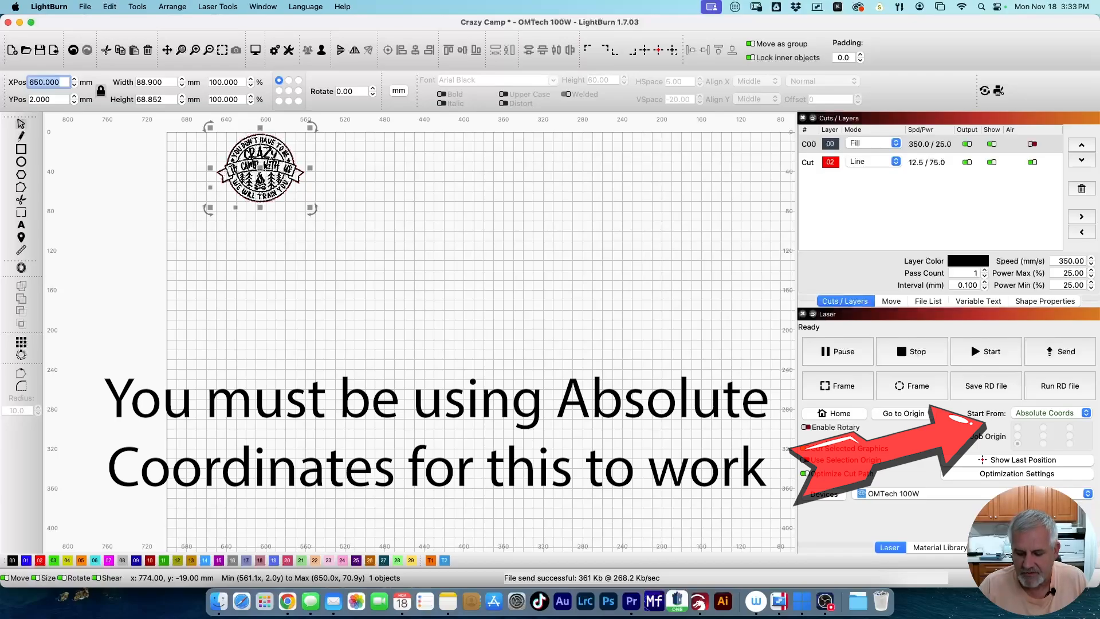
{"action": "type", "text": "648"}
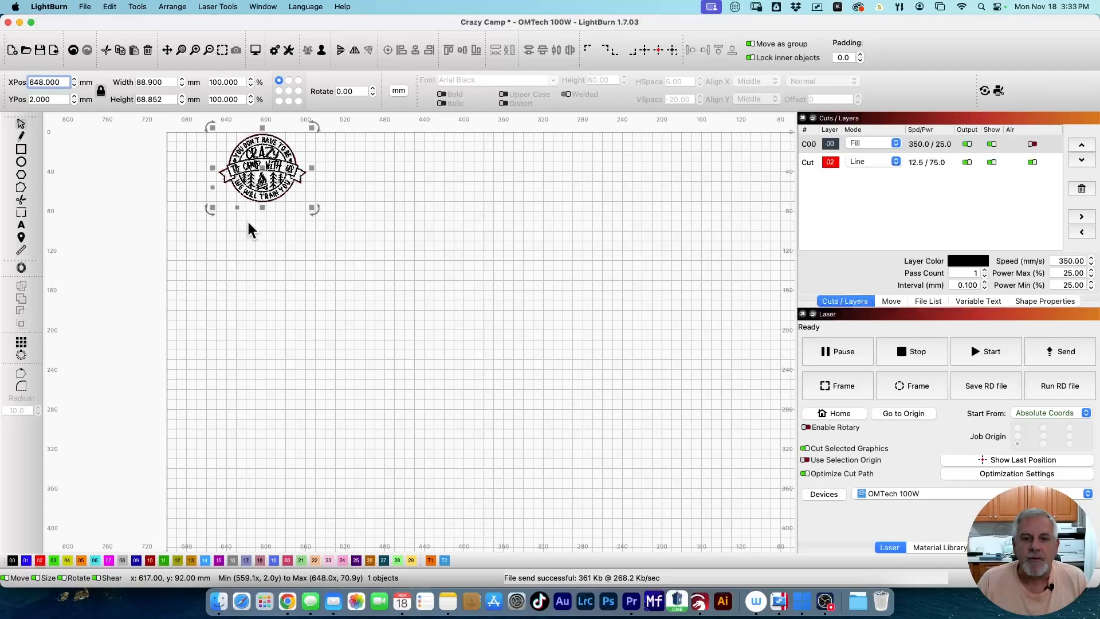
{"action": "mouse_move", "coordinate": [183, 138]}
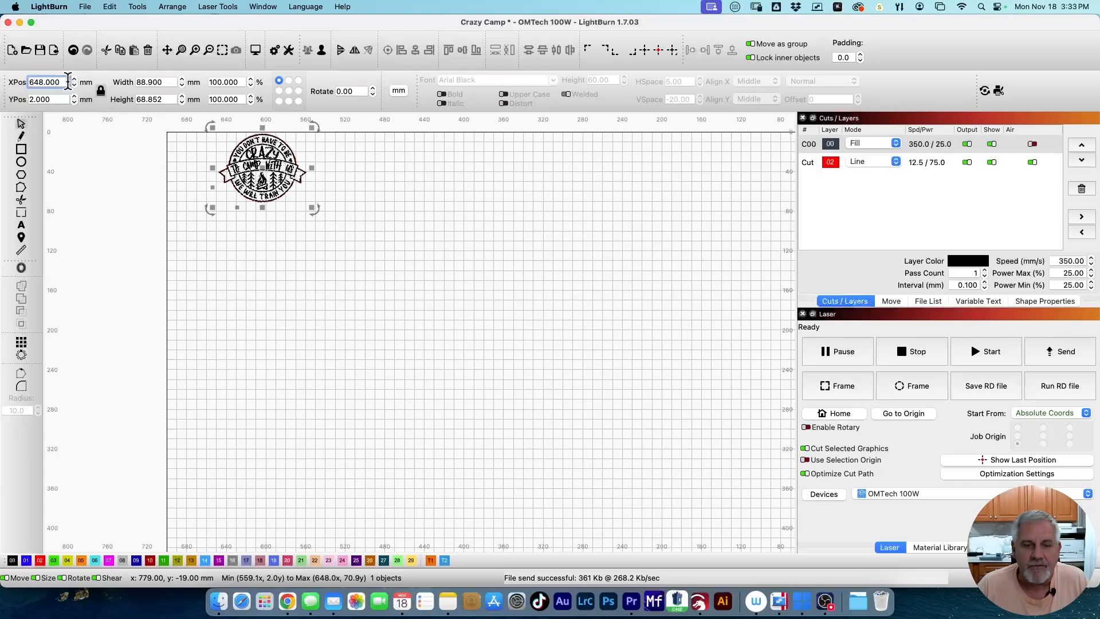
{"action": "type", "text": "700"}
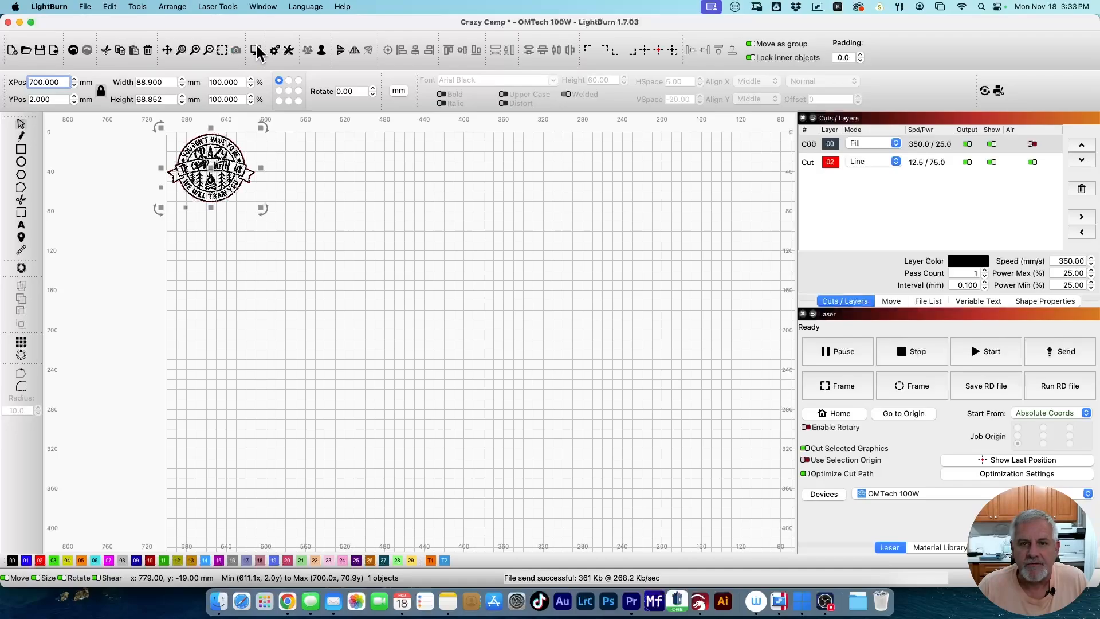
- Preview the burn (about 4:52), reposition the badge to X 648, Y 2, and confirm in a second preview
{"action": "left_click", "coordinate": [257, 49]}
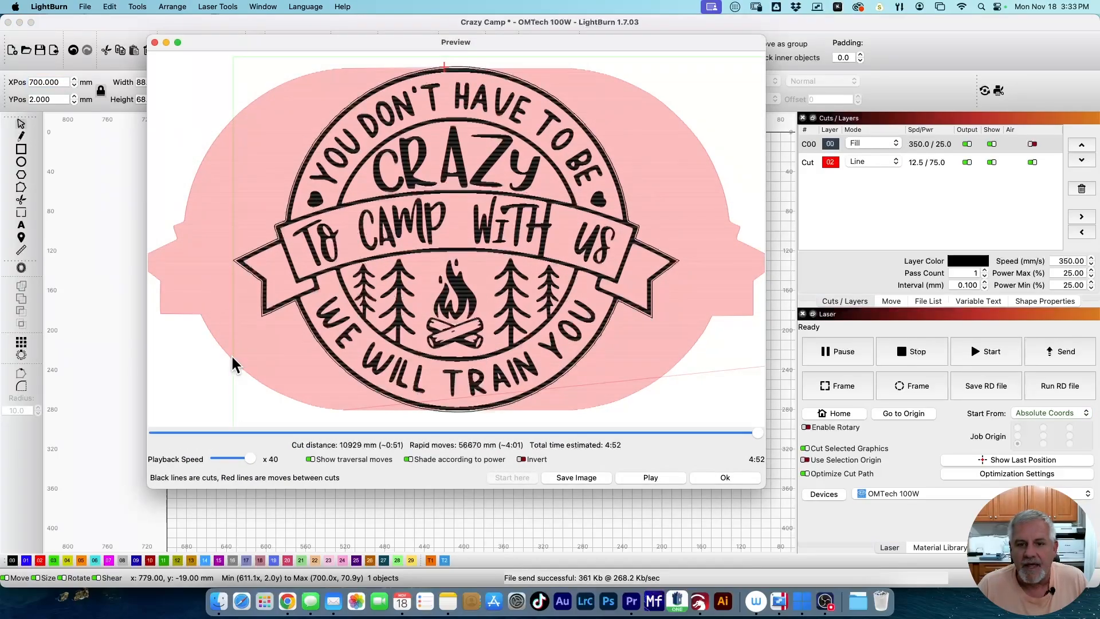
{"action": "mouse_move", "coordinate": [231, 173]}
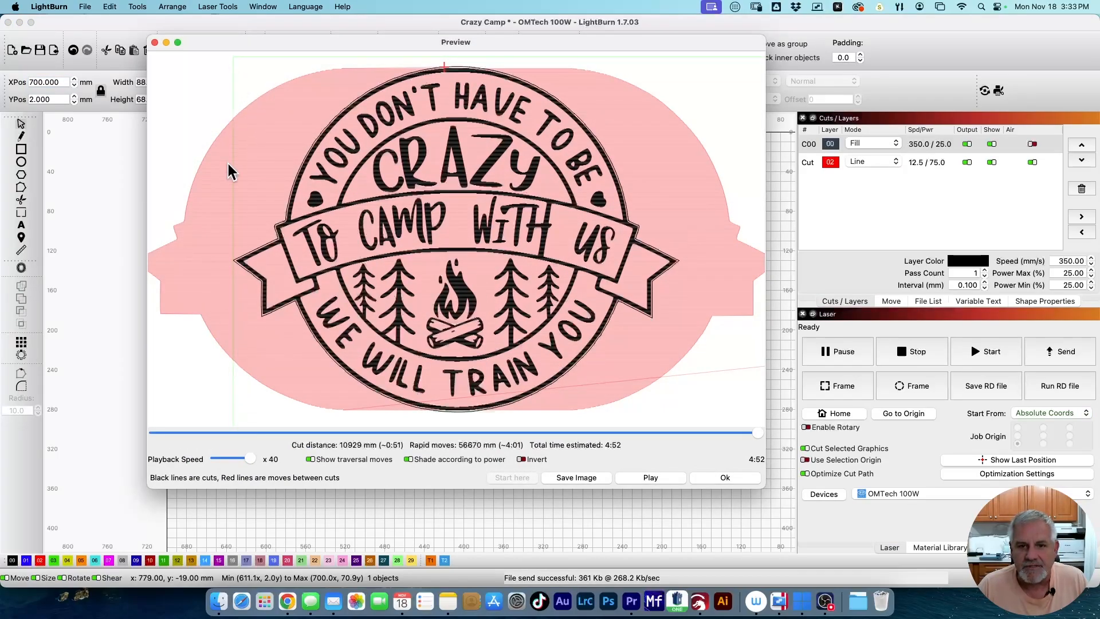
{"action": "mouse_move", "coordinate": [490, 60]}
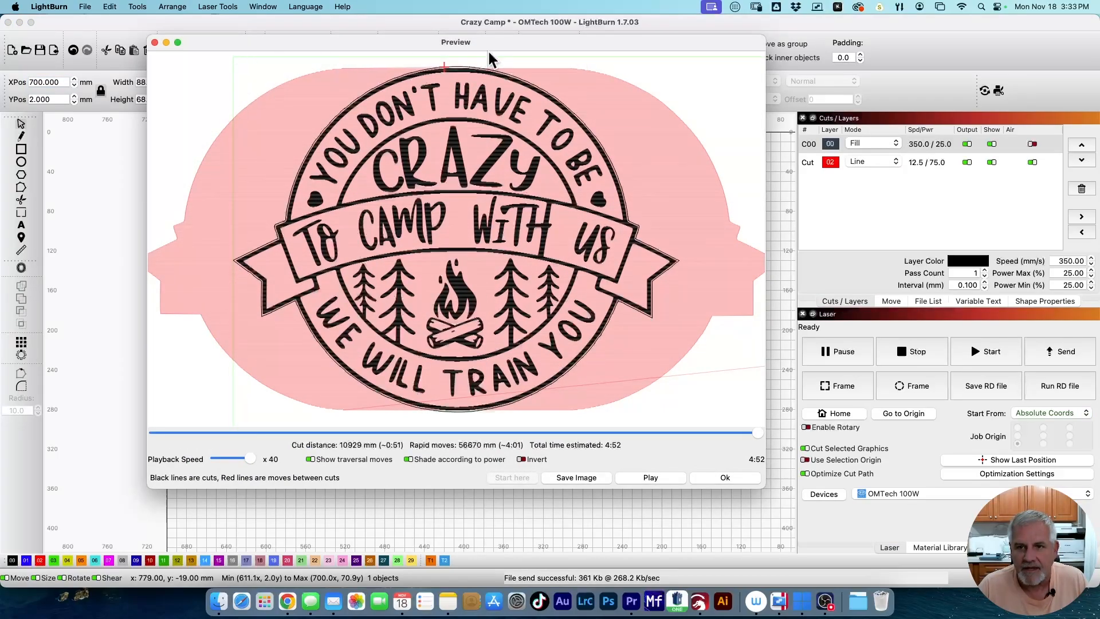
{"action": "mouse_move", "coordinate": [419, 109]}
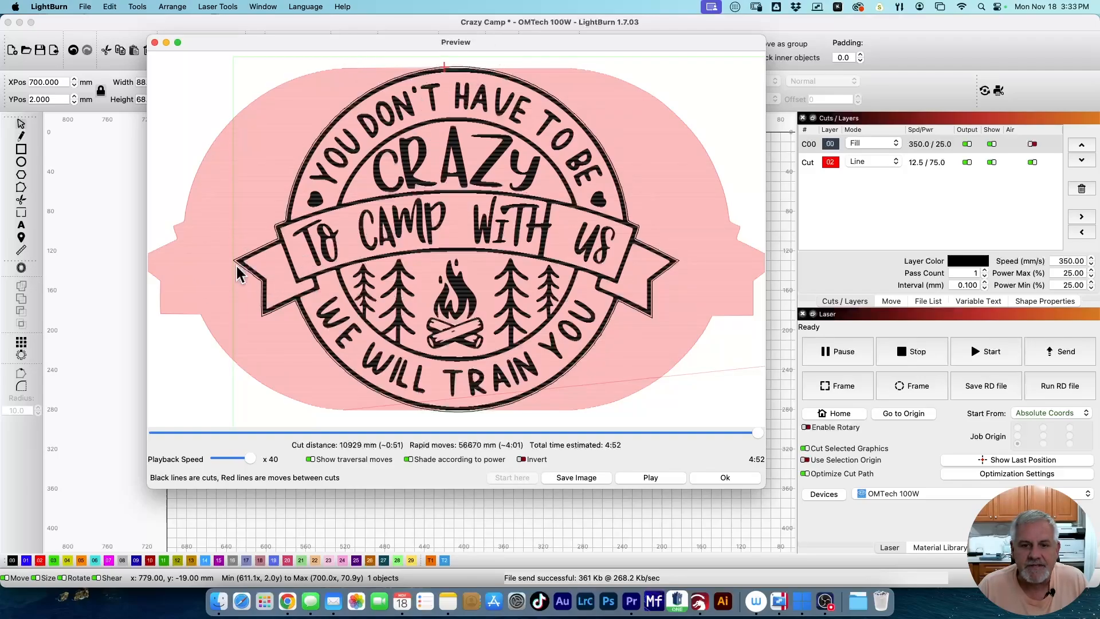
{"action": "mouse_move", "coordinate": [502, 399]}
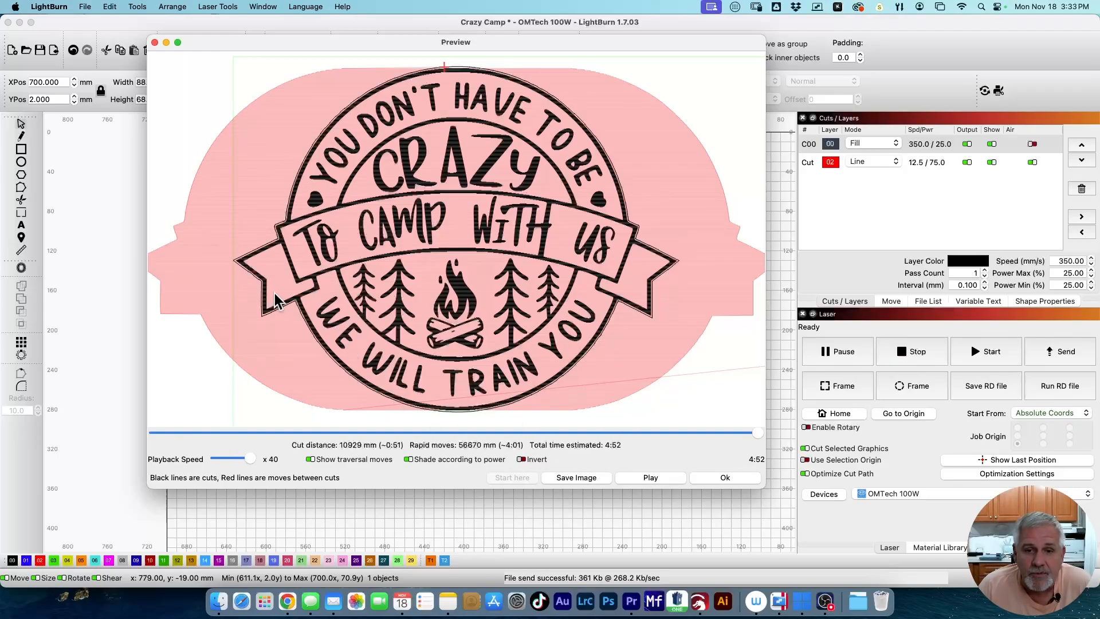
{"action": "mouse_move", "coordinate": [436, 335]}
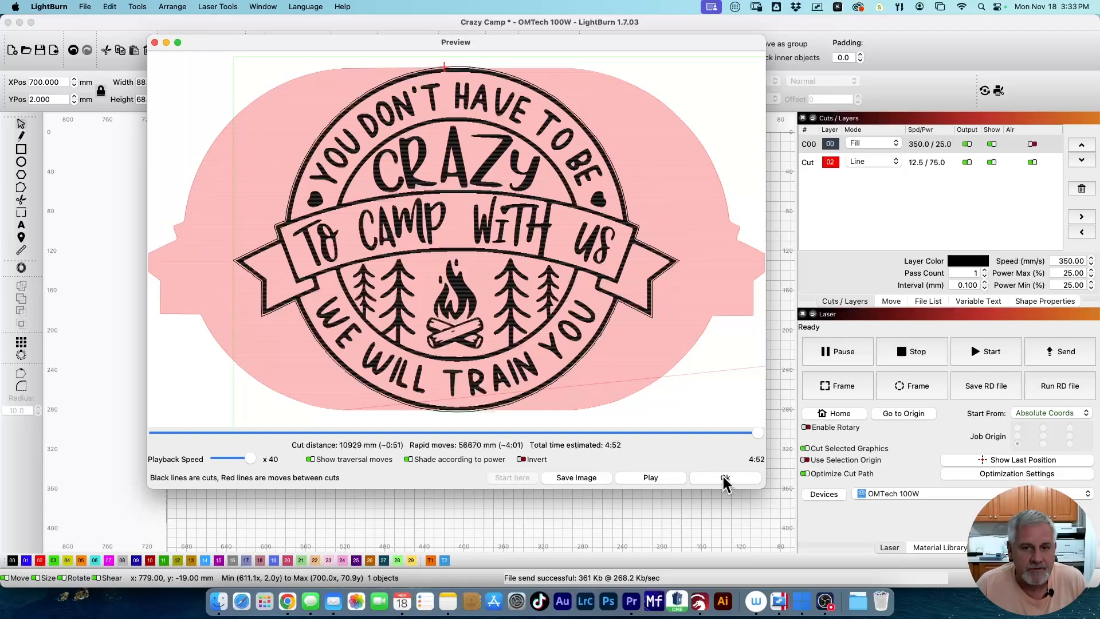
{"action": "left_click", "coordinate": [724, 478]}
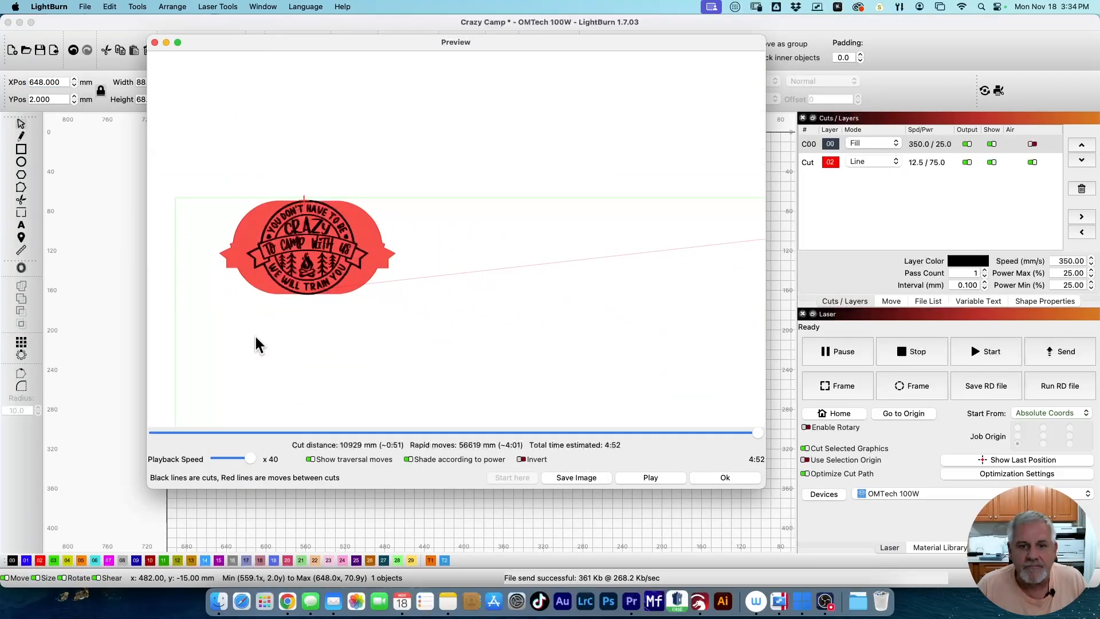
{"action": "mouse_move", "coordinate": [729, 480]}
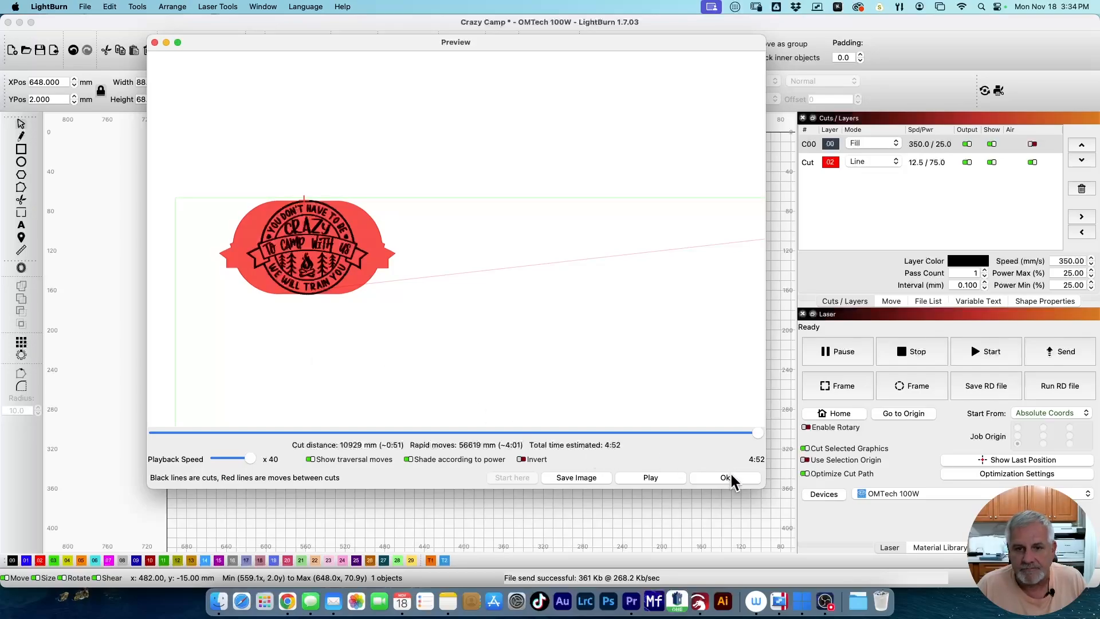
{"action": "left_click", "coordinate": [725, 478]}
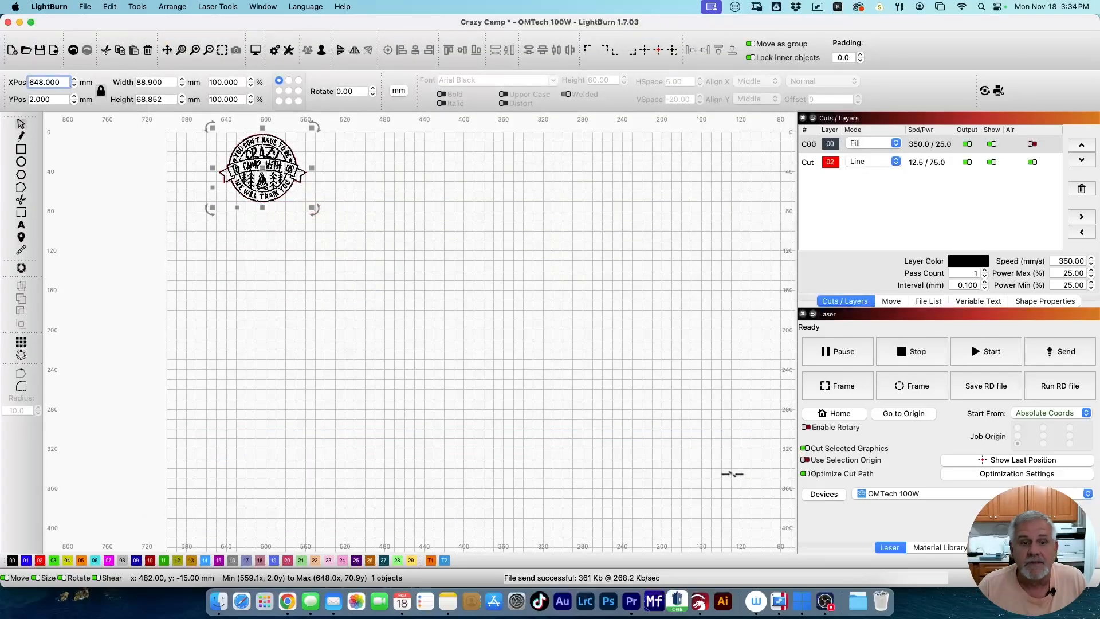
{"action": "mouse_move", "coordinate": [361, 204]}
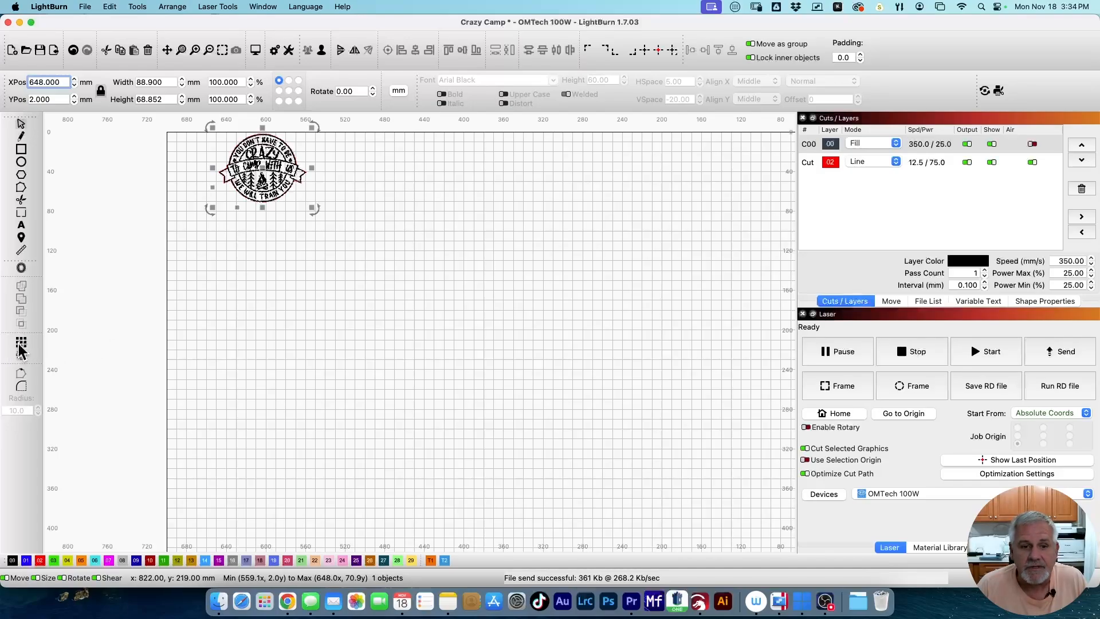
- Grid Array the badge into 2 columns × 3 rows at 5 mm spacing, giving six badges
{"action": "left_click", "coordinate": [18, 345]}
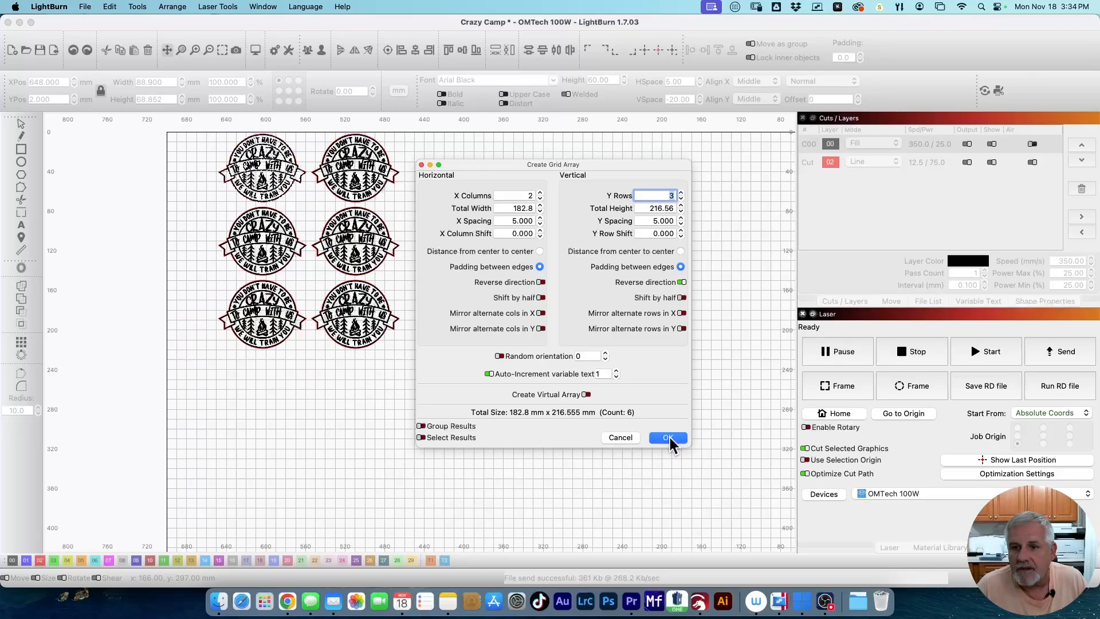
{"action": "left_click", "coordinate": [668, 438]}
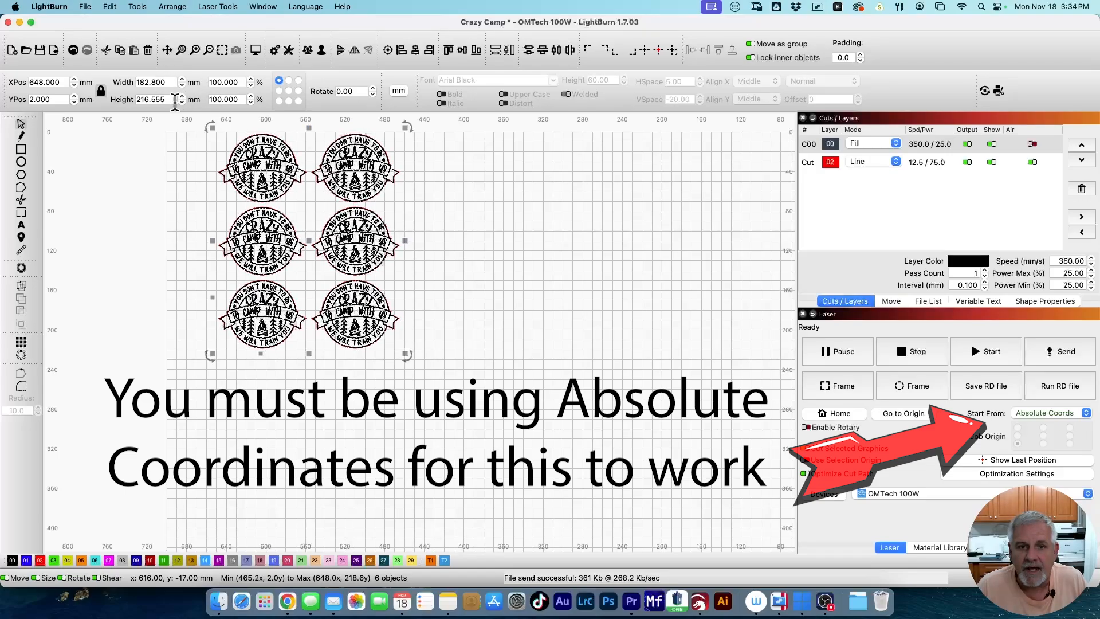
{"action": "mouse_move", "coordinate": [211, 226]}
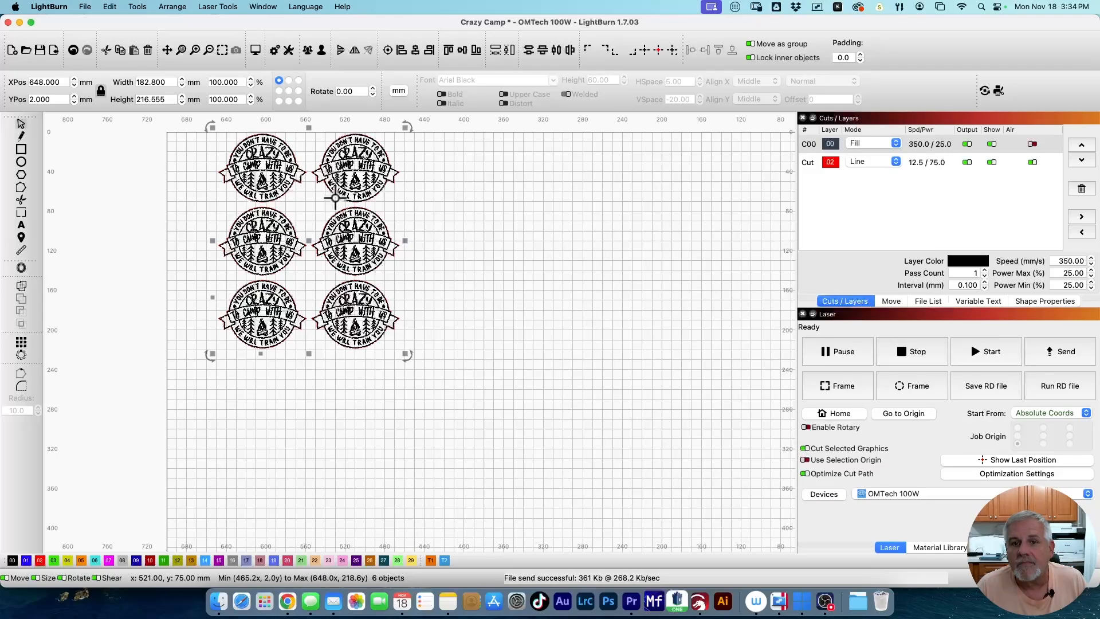
{"action": "mouse_move", "coordinate": [745, 333]}
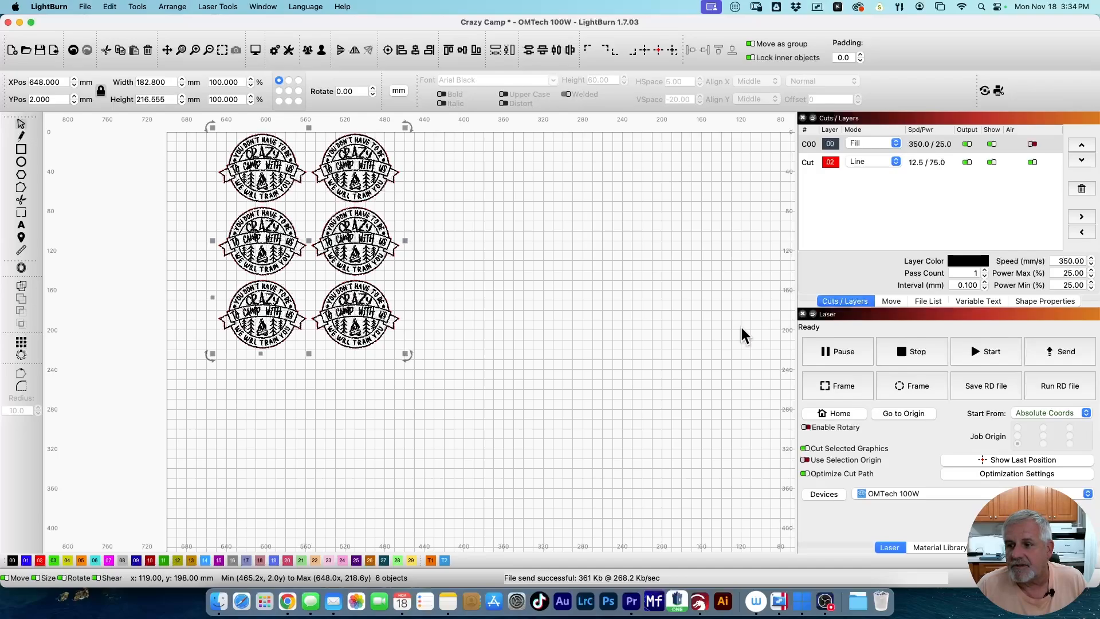